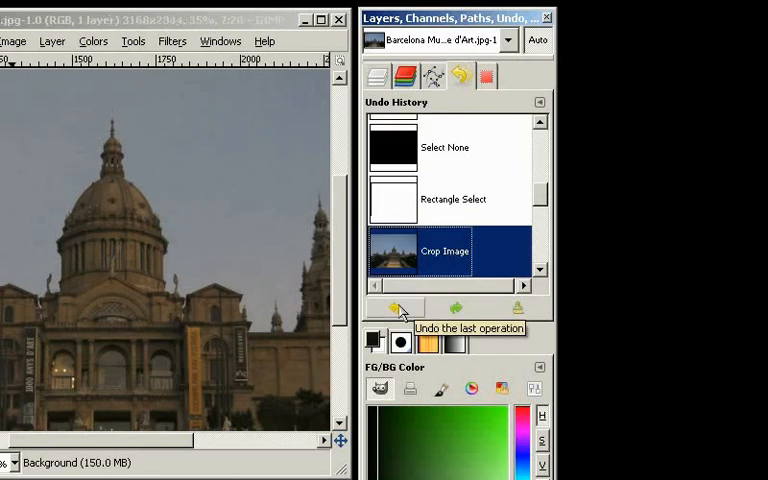
Step: Scale the museum photo to 1024 tall and resize its canvas to 1280x1024
left_click(395, 308)
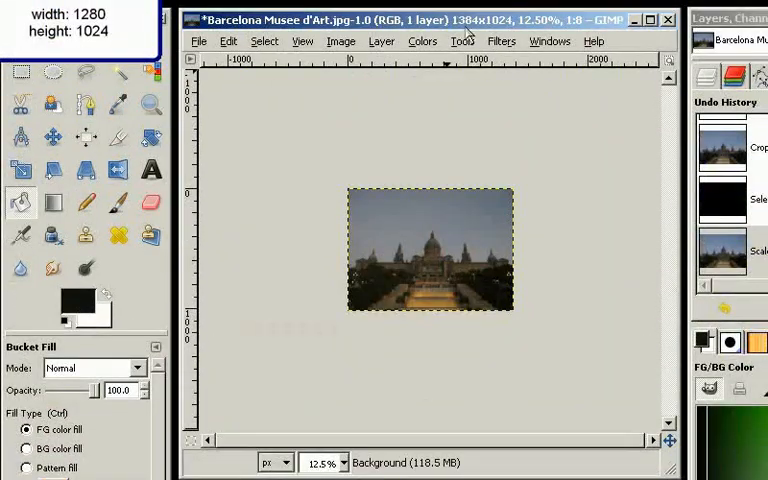
left_click(338, 41)
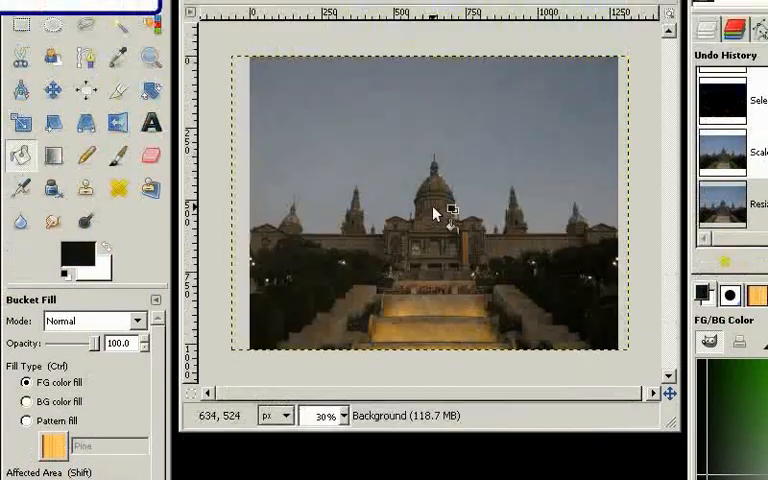
left_click(244, 40)
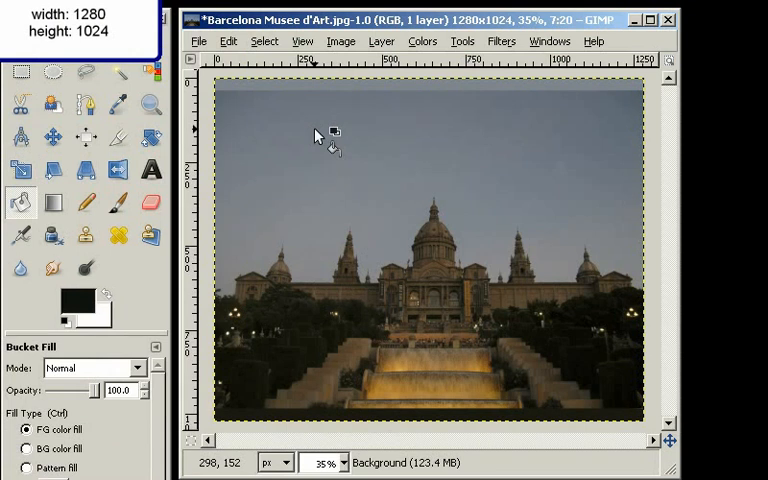
Step: Undo the bucket fill from the Edit menu
left_click(229, 41)
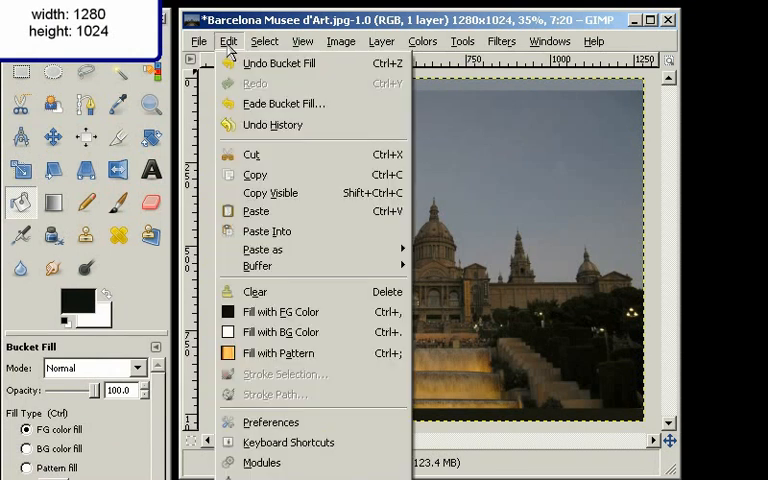
mouse_move(272, 124)
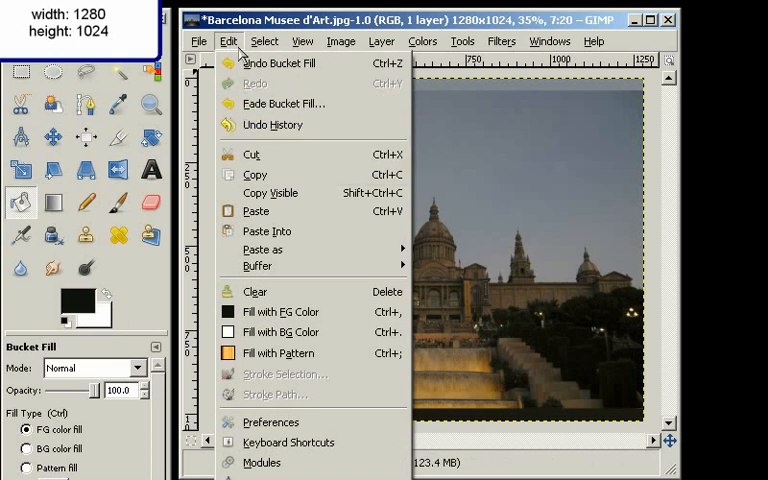
left_click(263, 41)
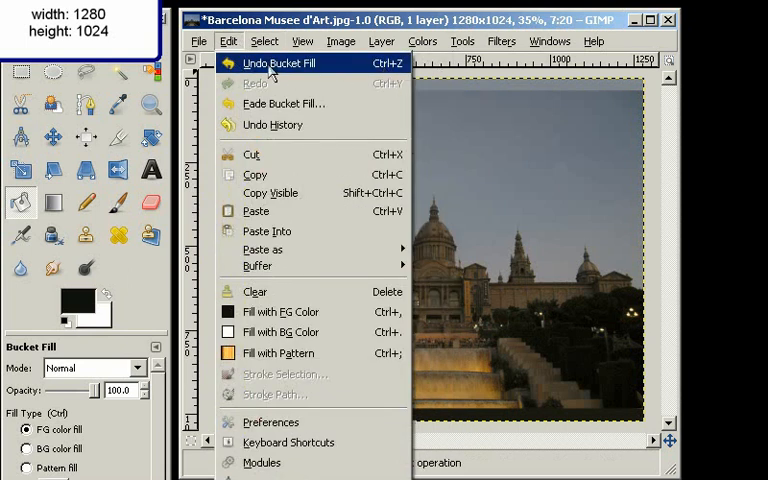
mouse_move(272, 124)
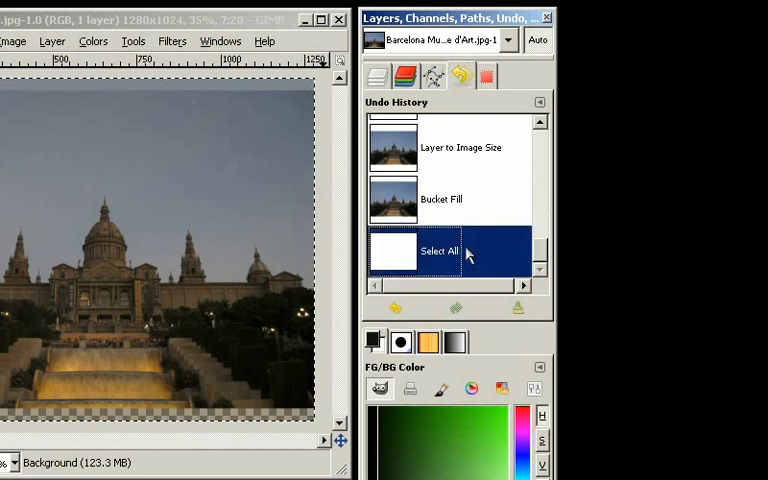
mouse_move(461, 251)
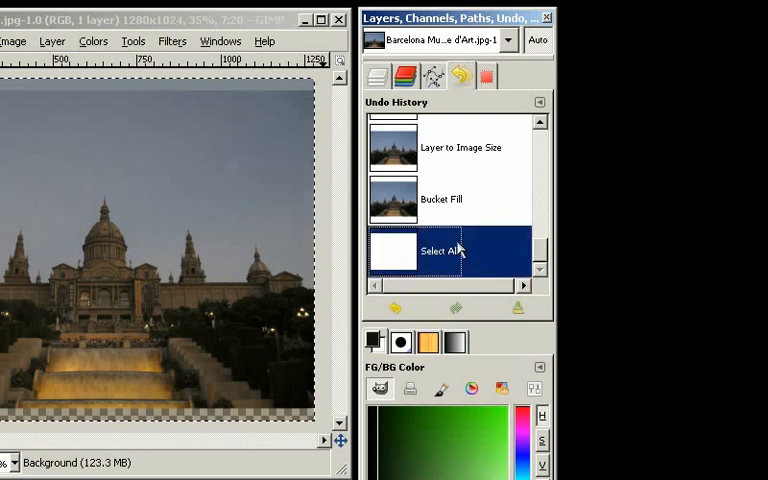
mouse_move(450, 155)
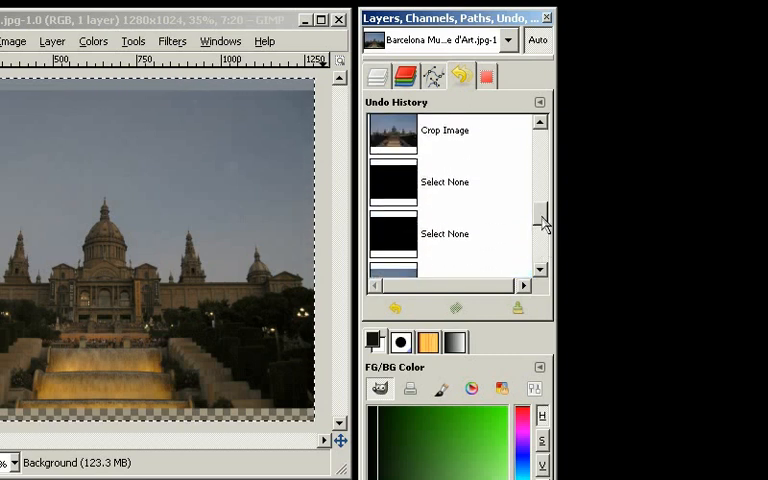
Step: Scroll the Undo History list down toward the 'Remove all Guides' entry
scroll("down", 3)
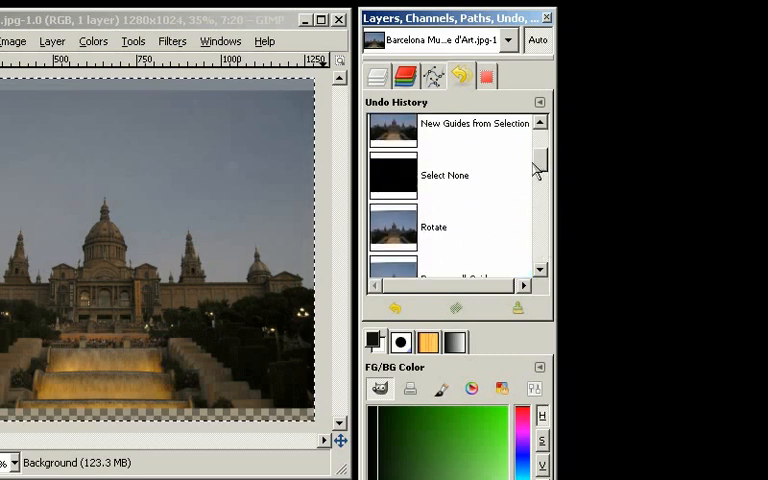
scroll("down", 3)
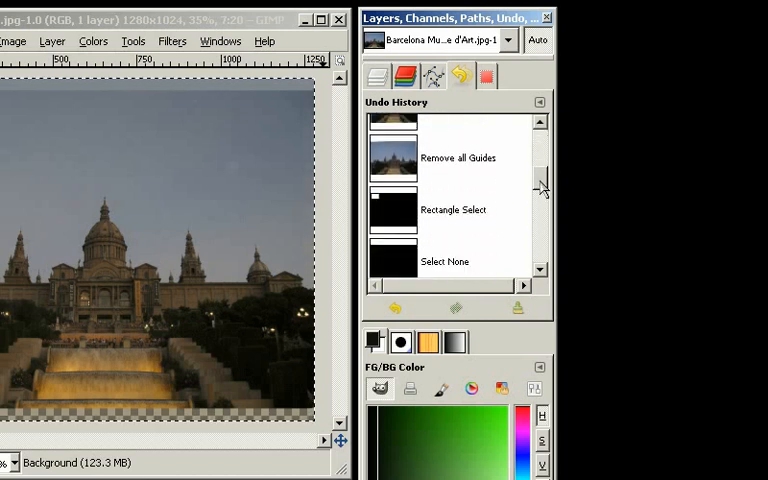
scroll("down", 3)
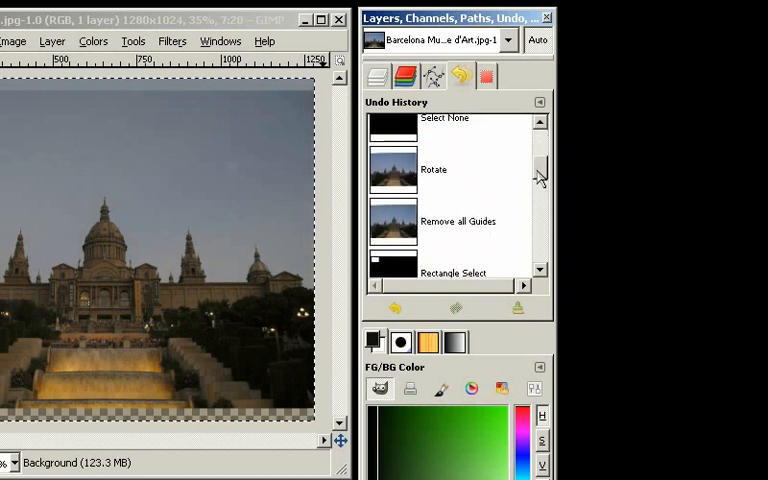
scroll("down", 3)
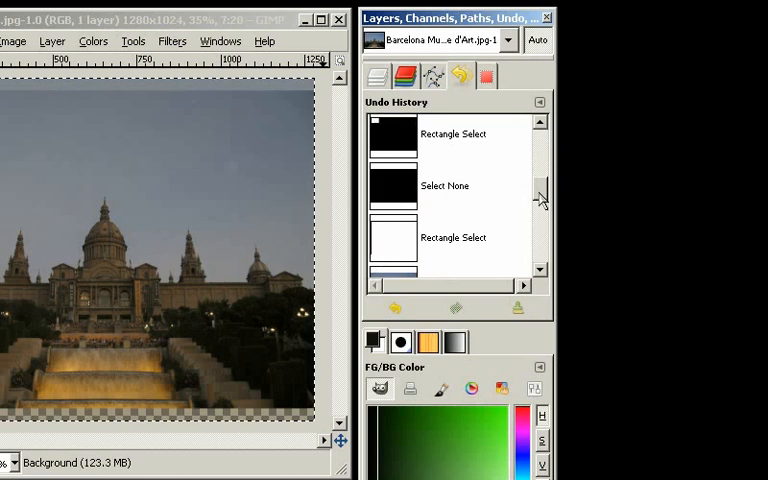
scroll("down", 3)
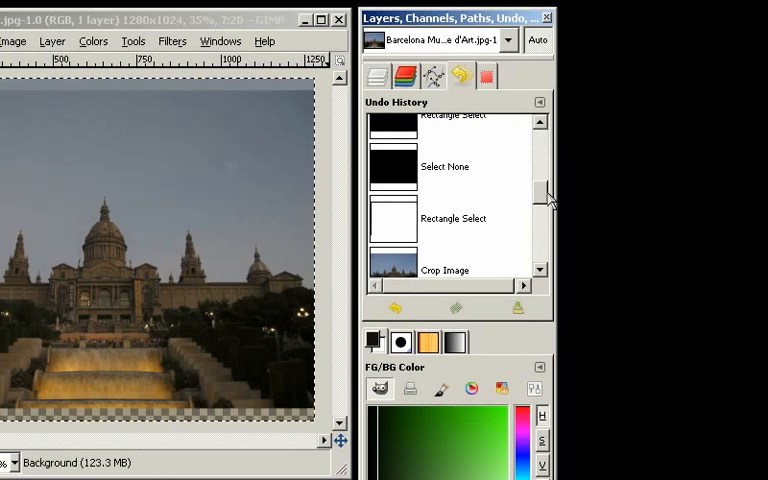
scroll("down", 3)
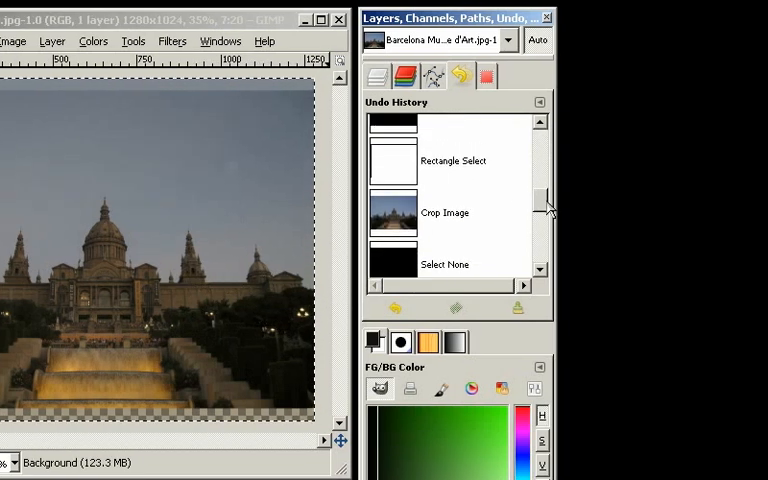
scroll("down", 3)
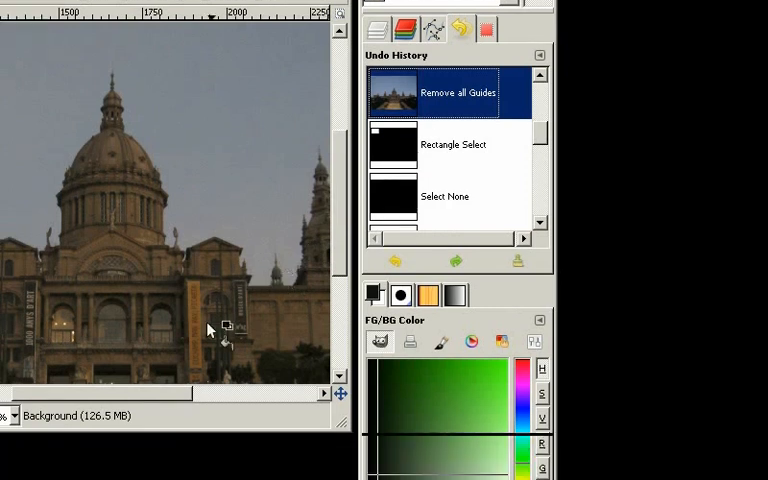
Step: Select the 'Select None' history entry to restore the 3168x2344 cropped photo
left_click(202, 322)
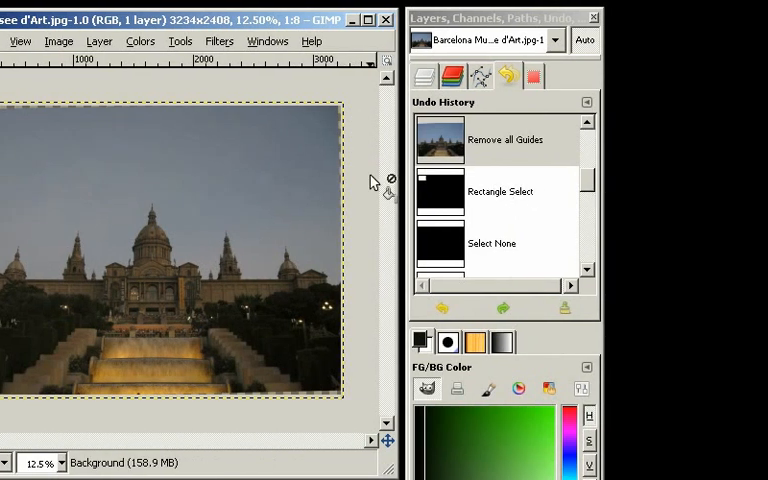
left_click(505, 139)
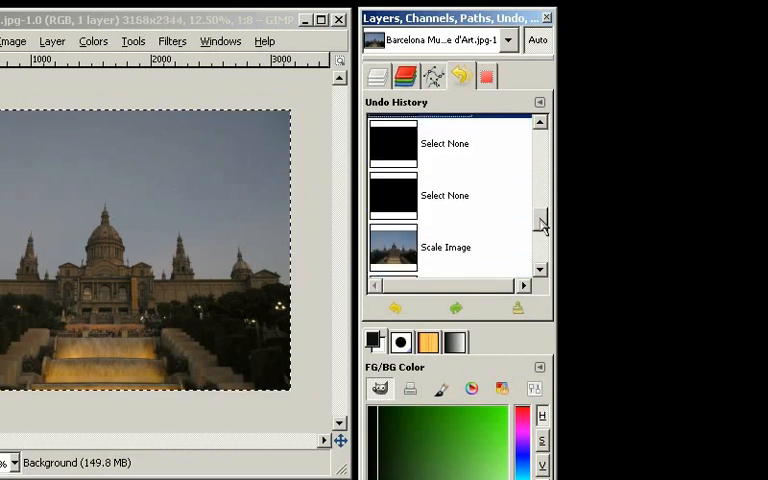
left_click(445, 143)
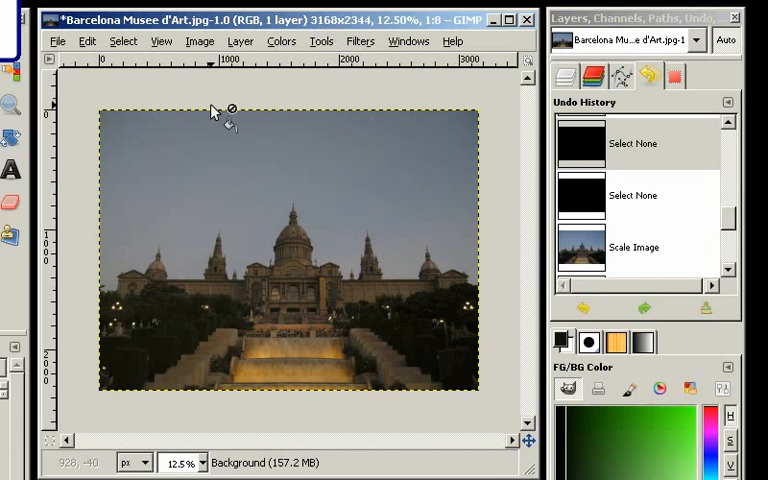
mouse_move(408, 290)
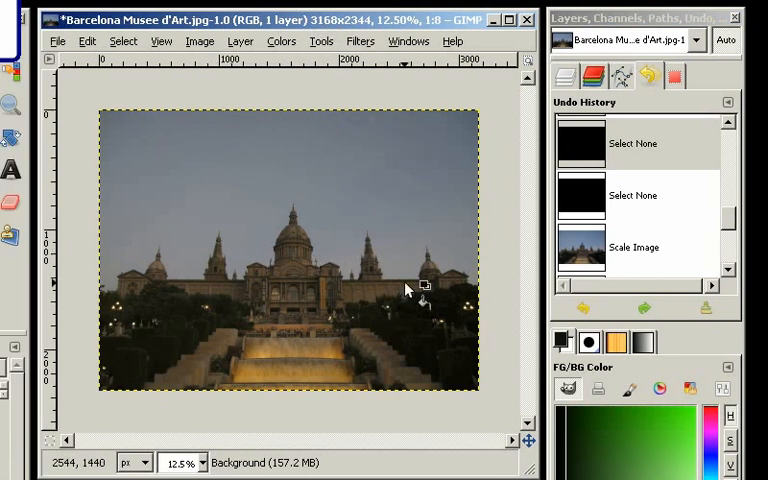
mouse_move(272, 288)
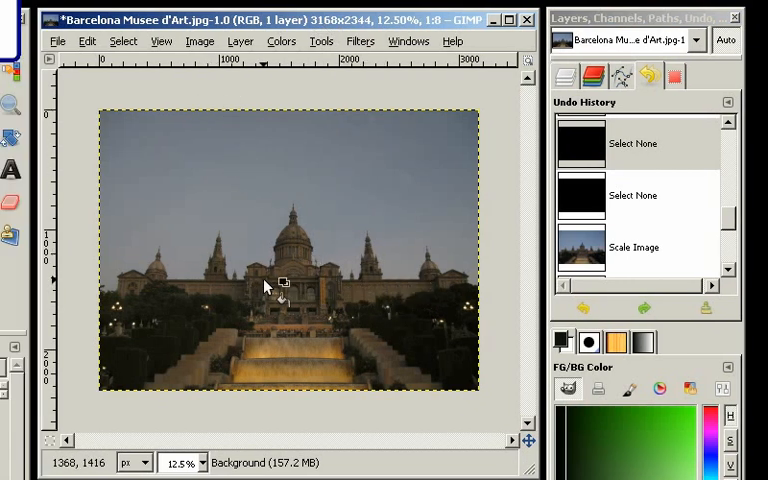
mouse_move(228, 250)
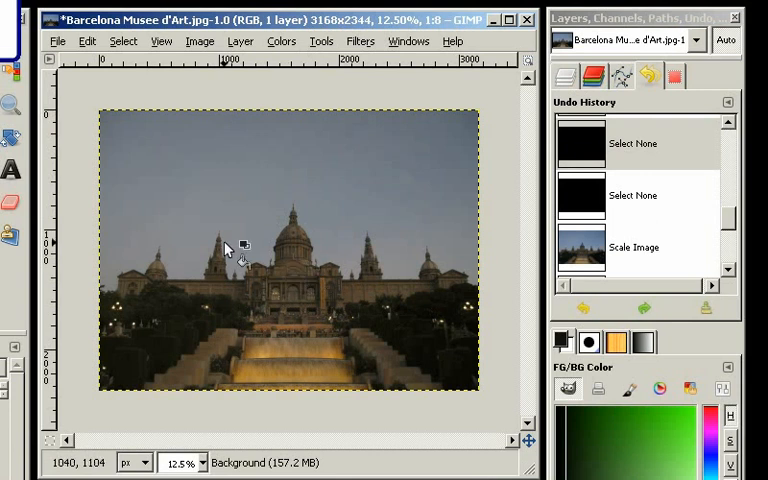
mouse_move(223, 263)
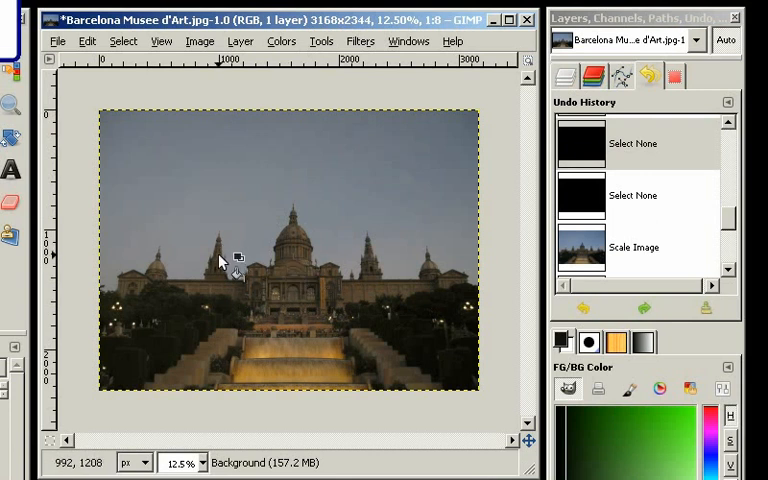
Step: Scale the photo to 1384 x 1024 pixels with Scale Image
left_click(243, 42)
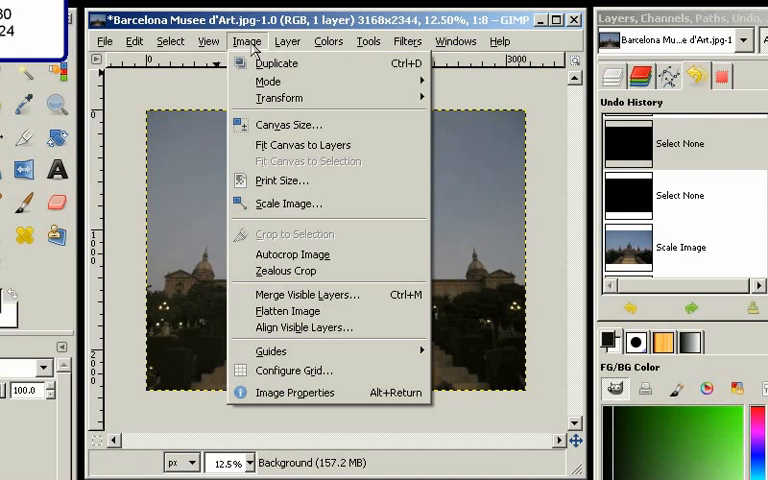
left_click(288, 203)
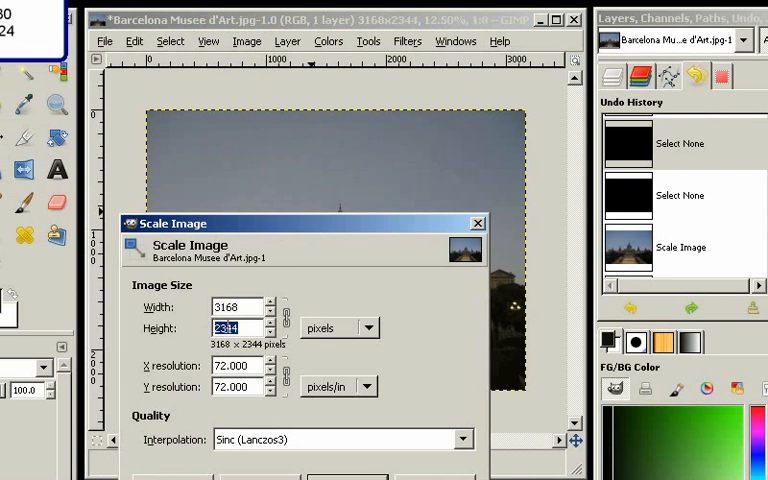
type("10")
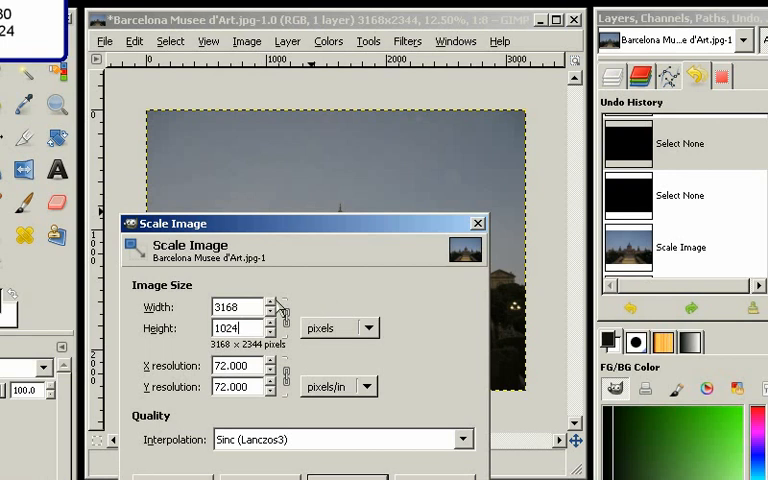
type("1384")
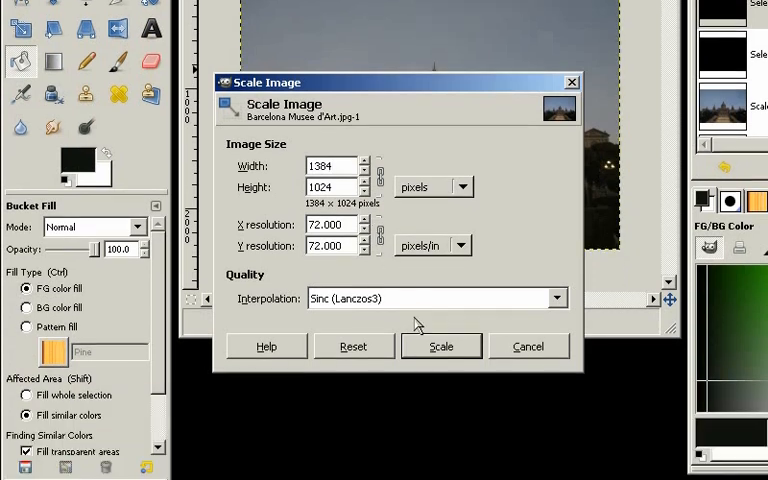
left_click(441, 346)
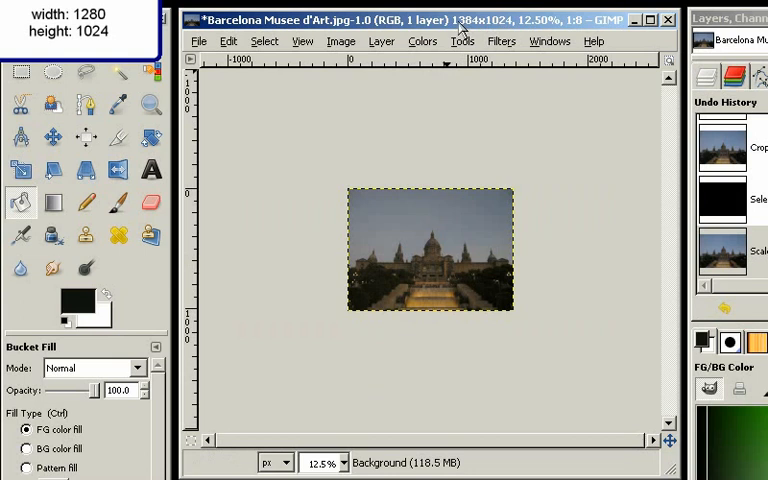
mouse_move(372, 217)
type("30")
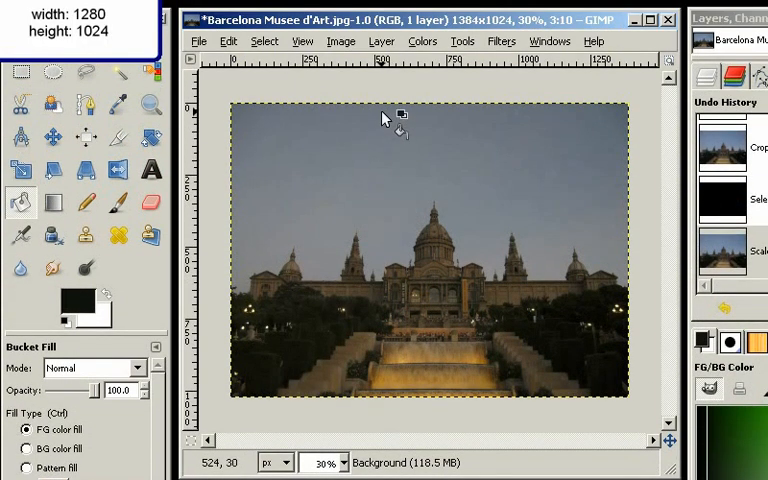
Step: Resize the canvas to 1280 x 1024, centered horizontally
left_click(341, 41)
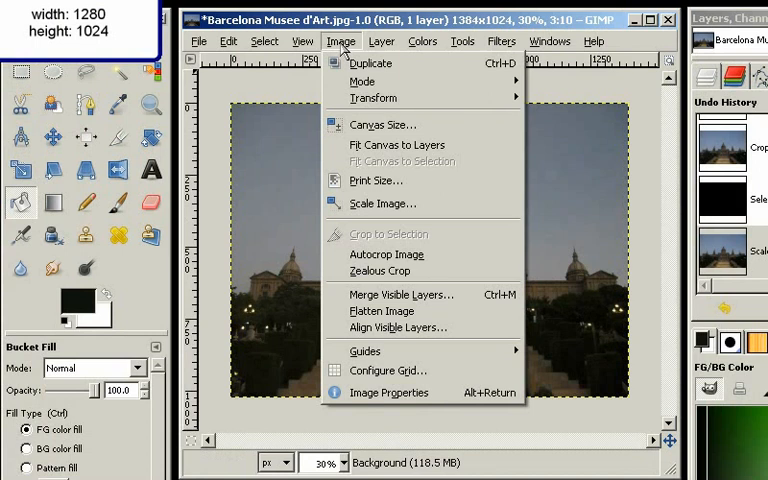
left_click(381, 124)
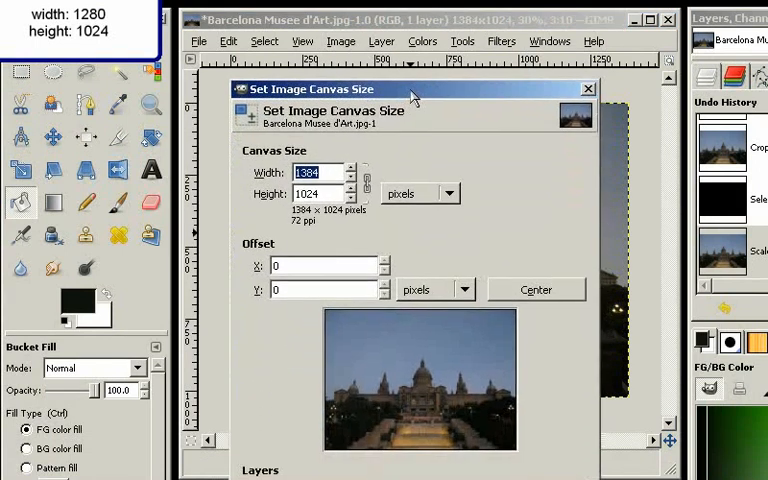
left_click_drag(410, 89, 408, 59)
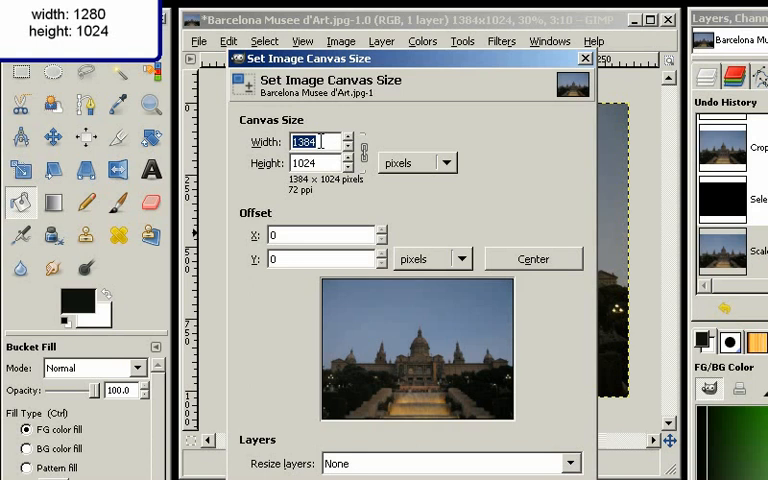
left_click(320, 163)
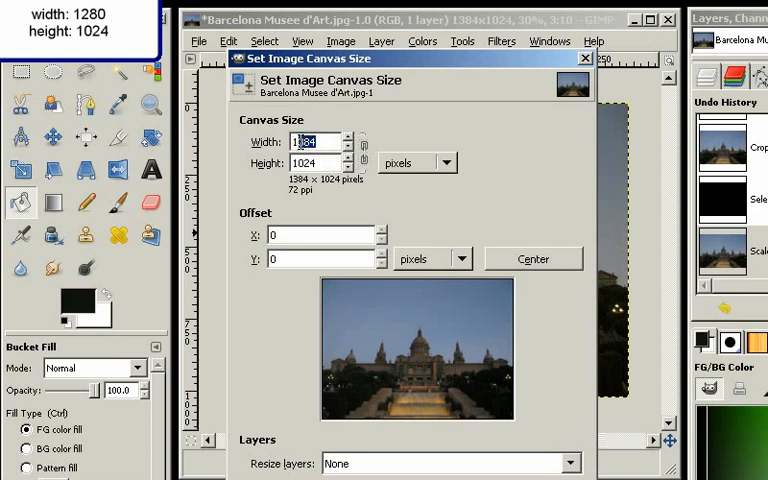
type("1280")
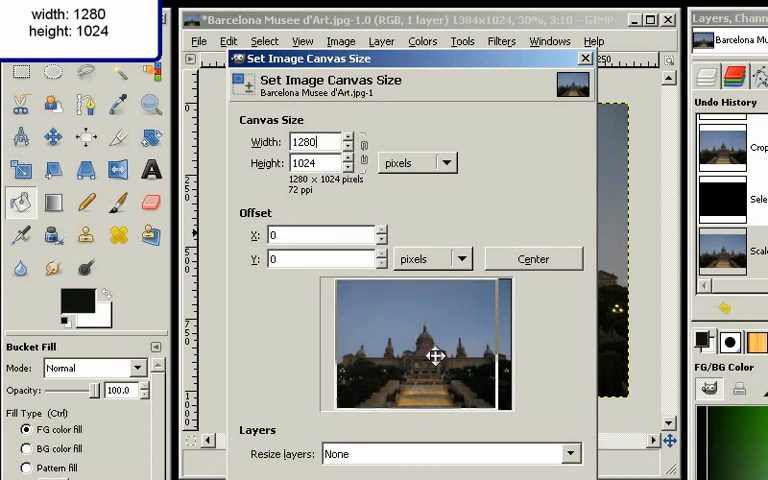
mouse_move(443, 332)
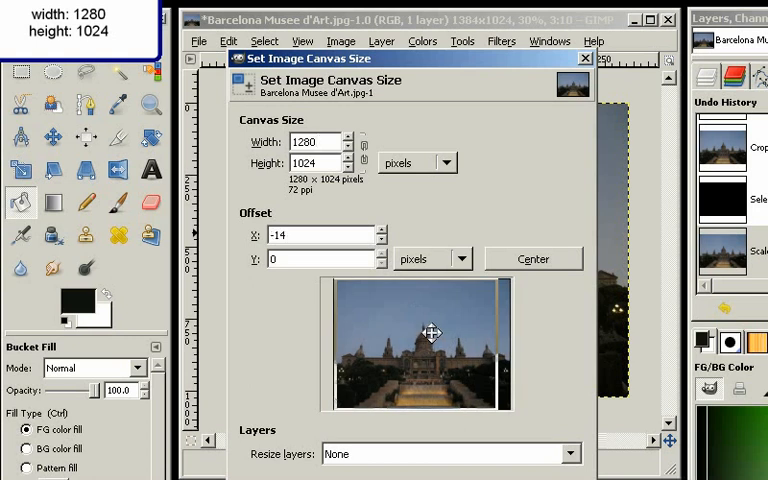
left_click(533, 258)
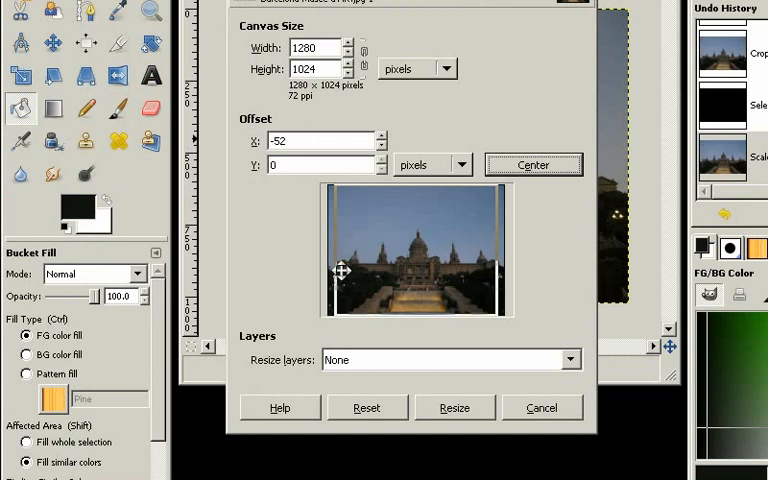
mouse_move(421, 224)
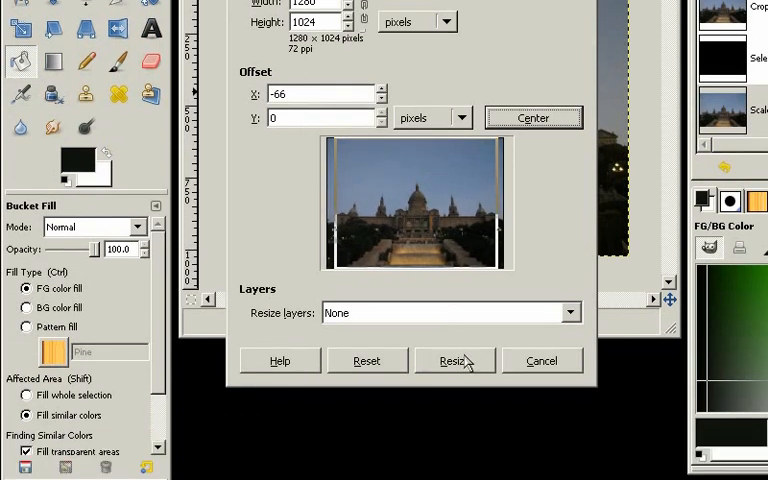
left_click(453, 360)
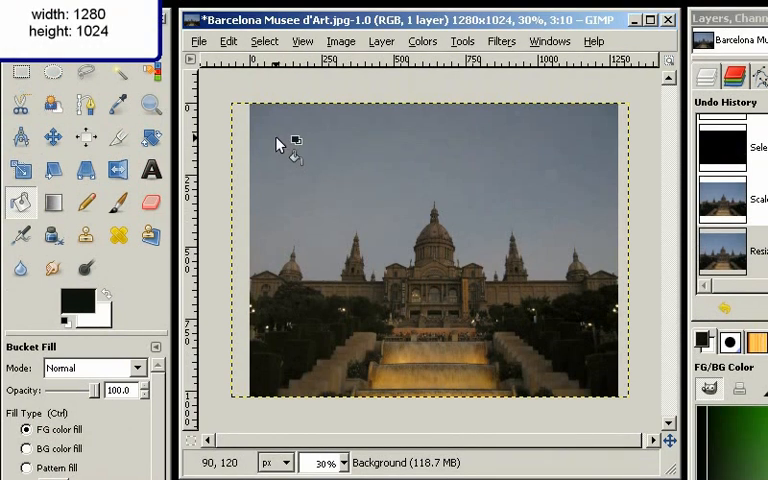
mouse_move(242, 108)
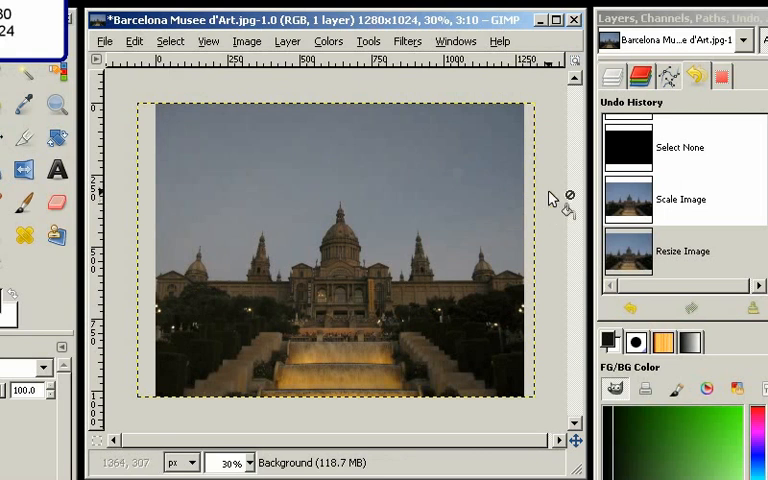
mouse_move(535, 207)
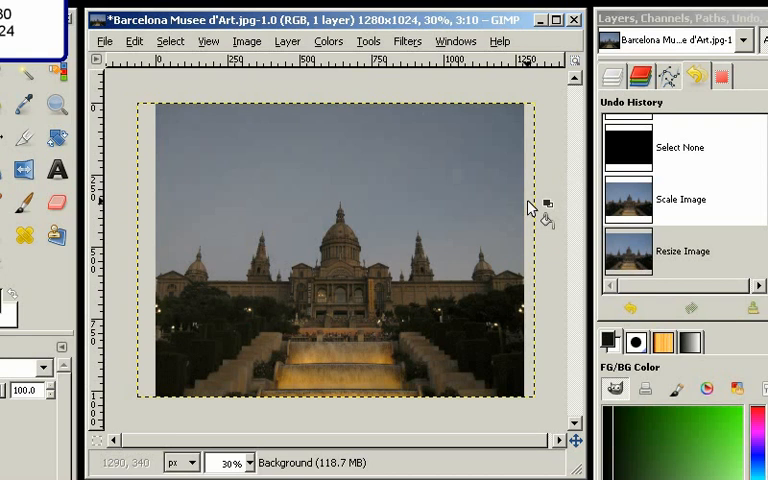
mouse_move(520, 192)
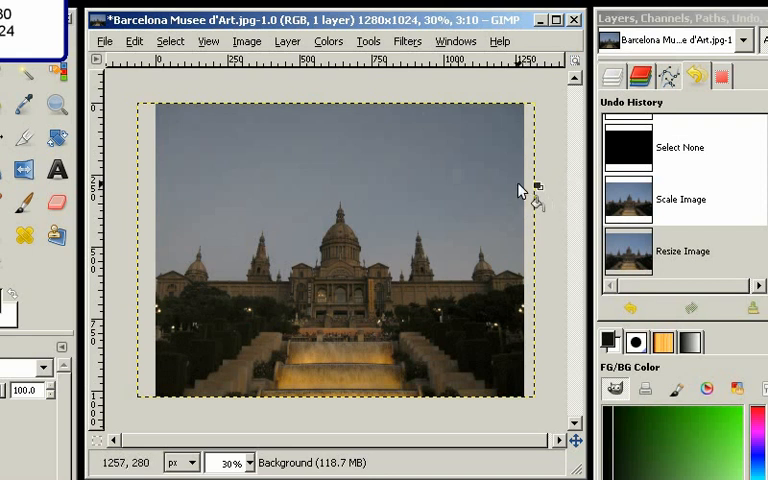
mouse_move(348, 90)
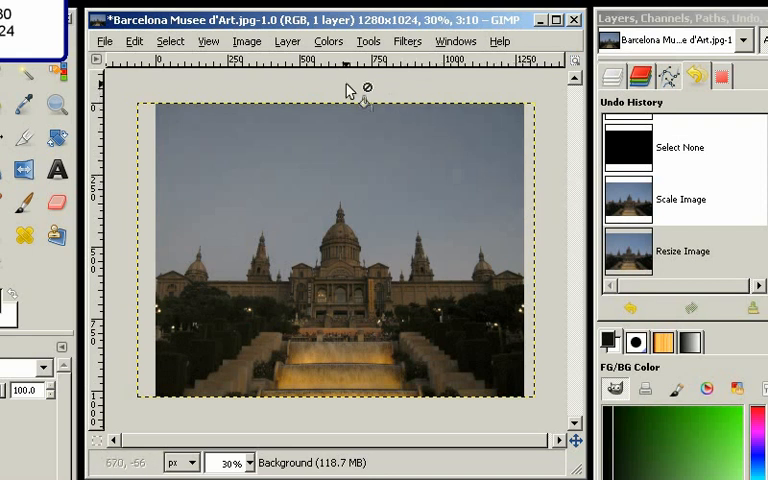
Step: Flatten the 1280x1024 photo via Image > Flatten Image
left_click(246, 41)
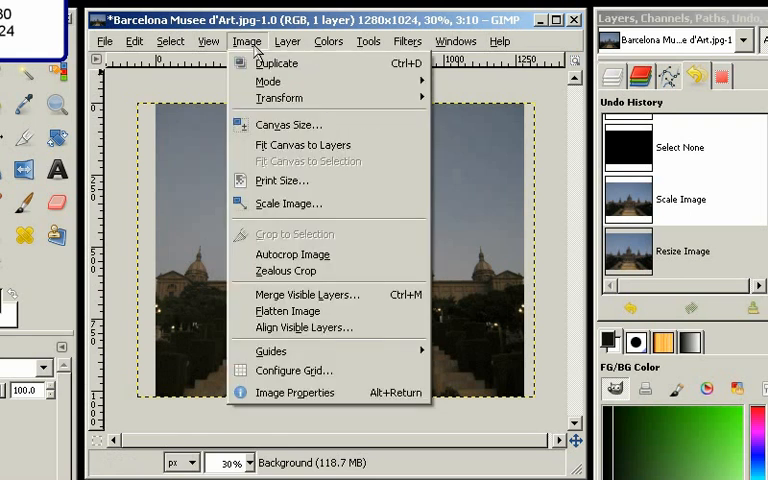
mouse_move(280, 63)
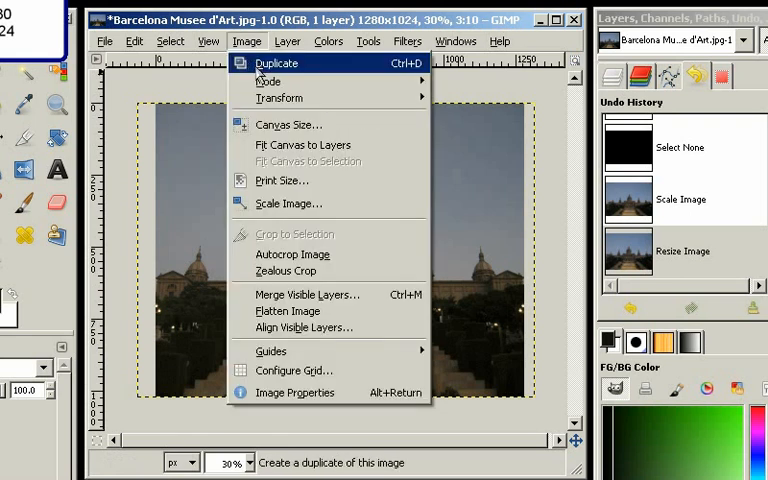
mouse_move(288, 311)
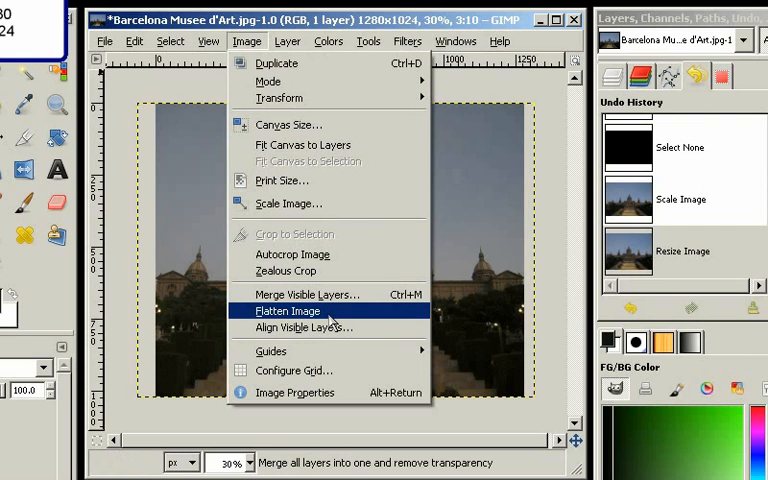
left_click(289, 311)
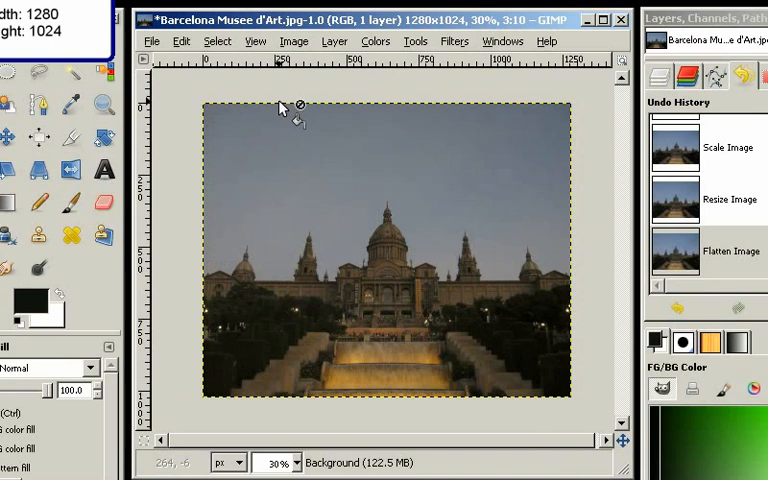
mouse_move(413, 41)
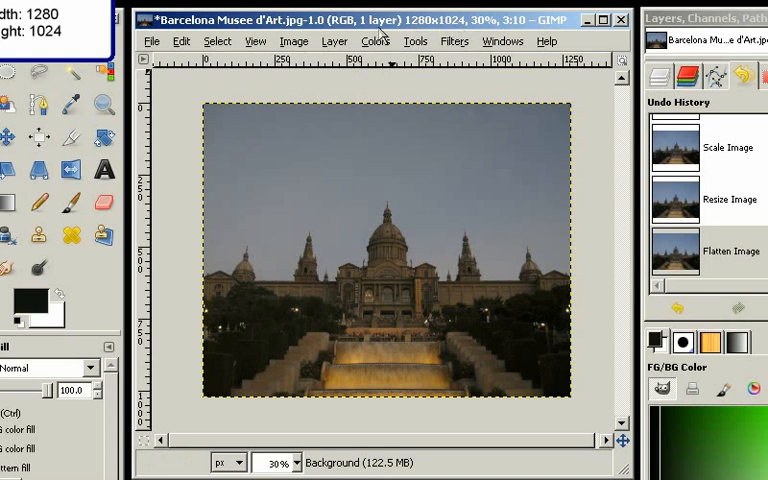
mouse_move(303, 82)
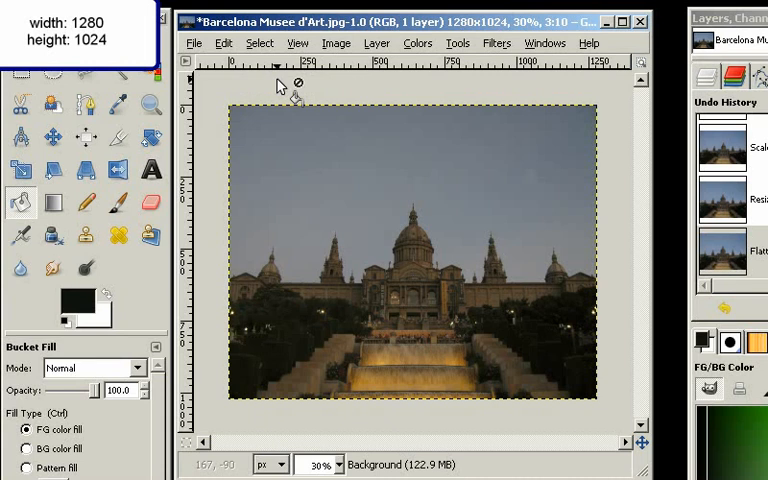
Step: Choose C:\temp as the save folder for Barcelona Musee d'Art.jpg
left_click(194, 43)
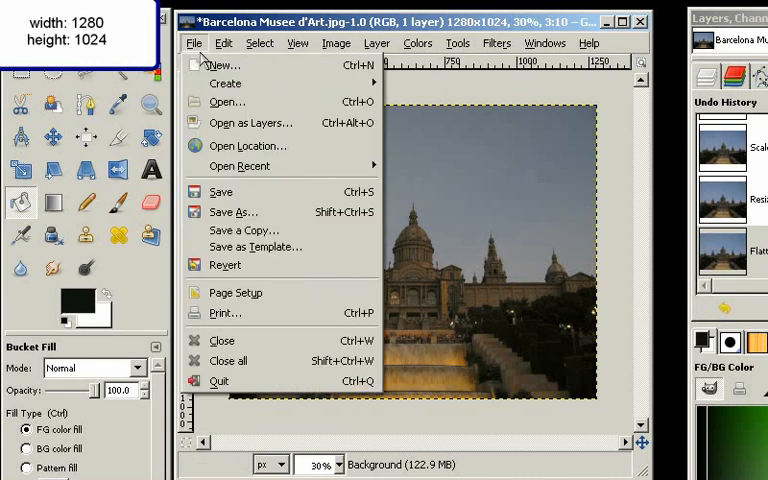
left_click(234, 211)
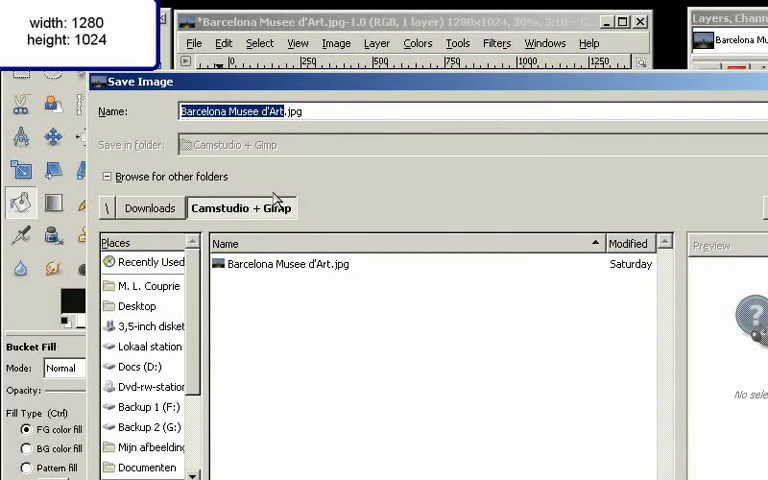
scroll("down", 3)
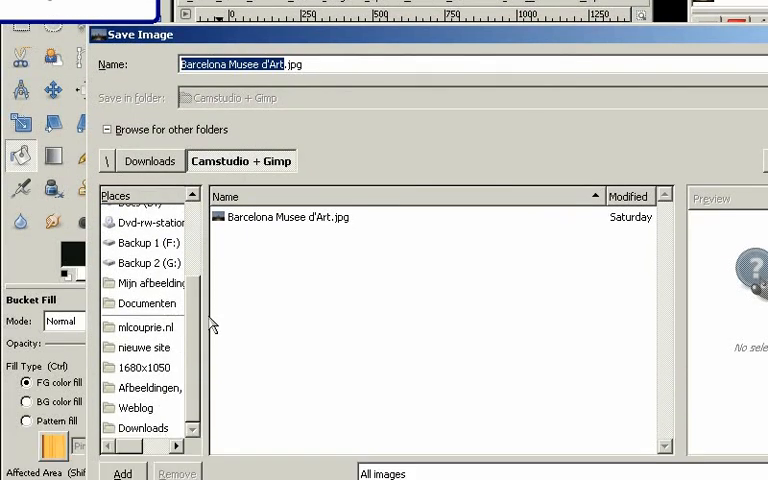
mouse_move(128, 160)
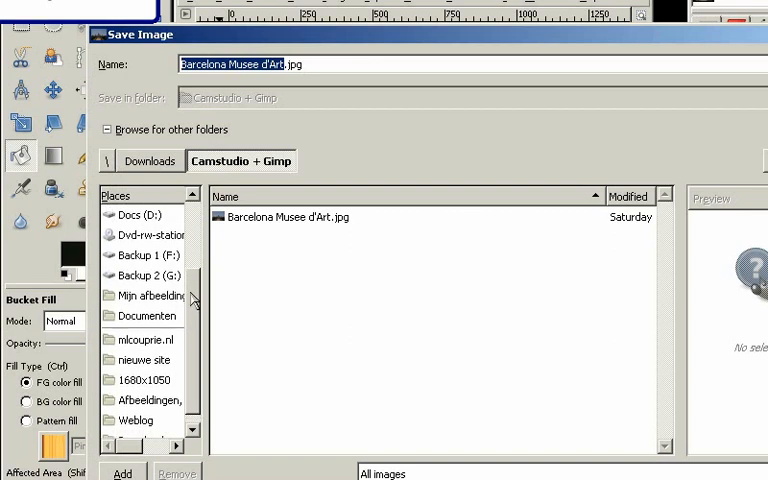
left_click(146, 215)
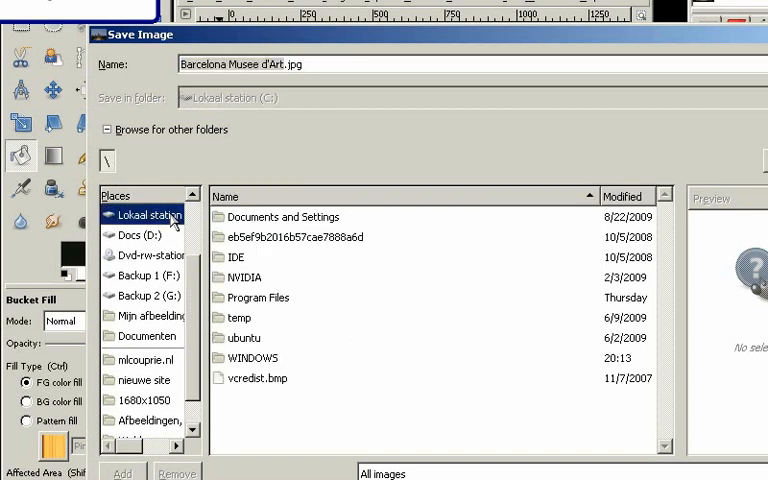
double_click(237, 317)
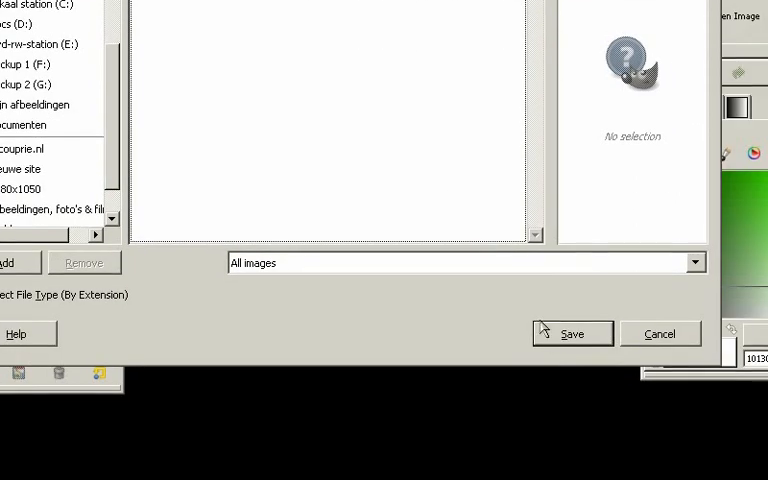
Step: Save Barcelona Musee d'Art.jpg as a quality-100 JPEG
left_click(572, 333)
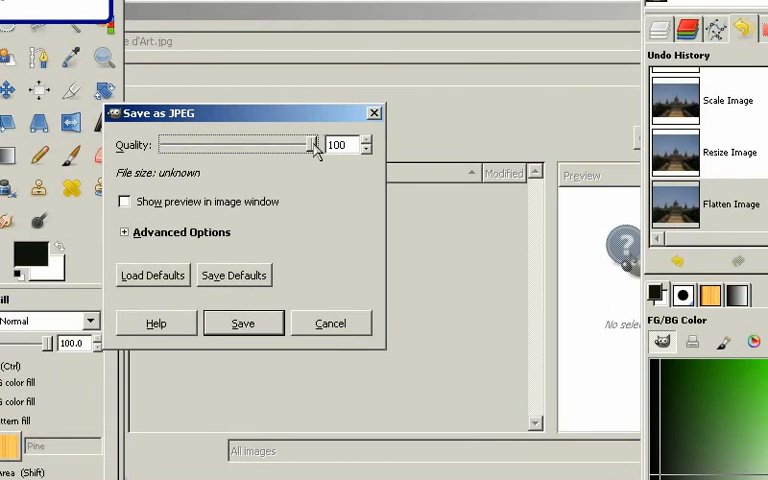
mouse_move(293, 168)
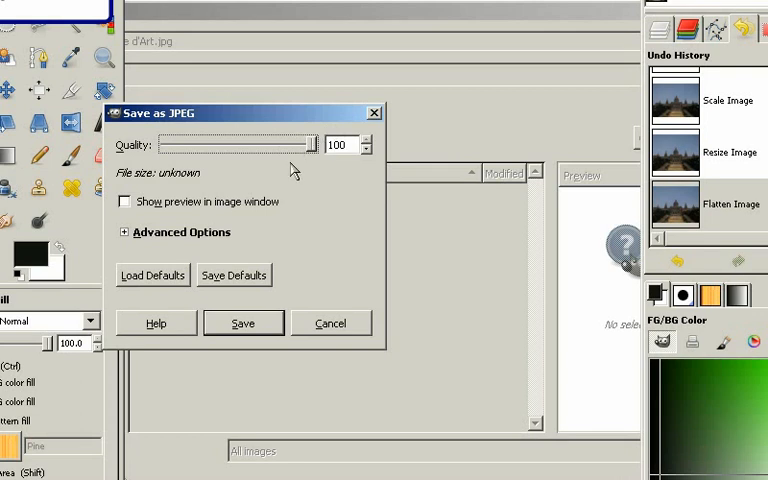
left_click(243, 322)
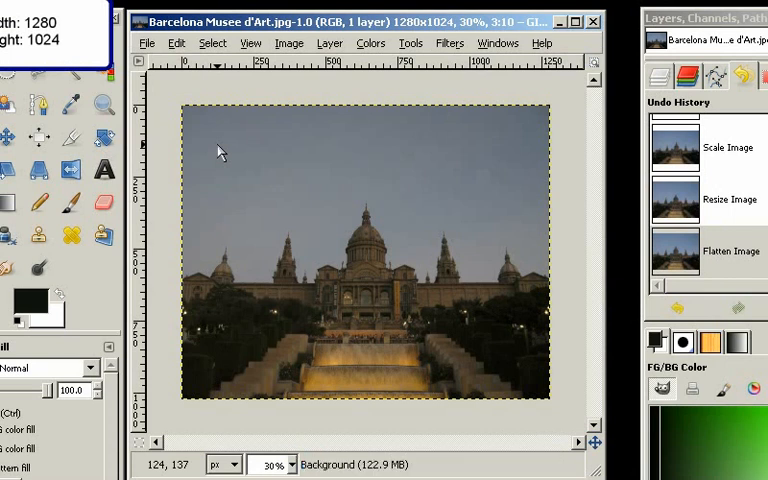
Step: Open Display Properties from the desktop on its Bureaublad background tab
left_click(592, 20)
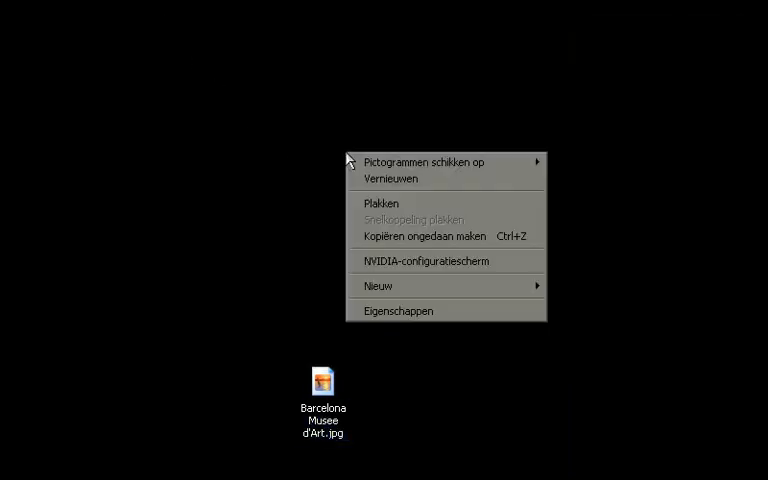
mouse_move(416, 323)
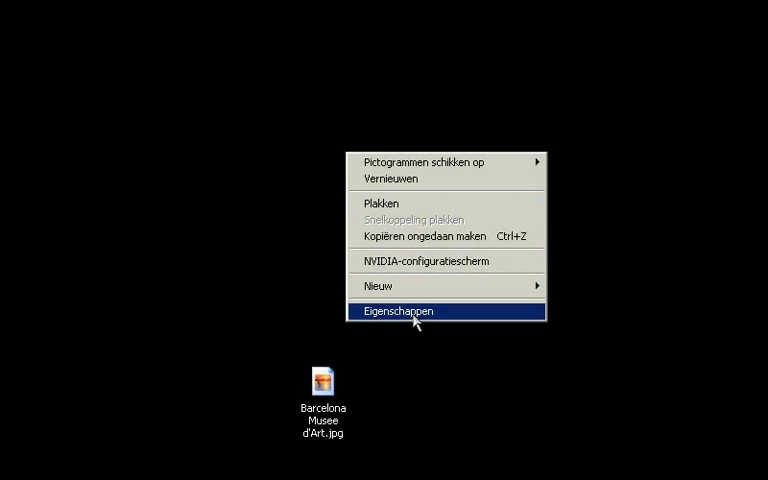
left_click(400, 311)
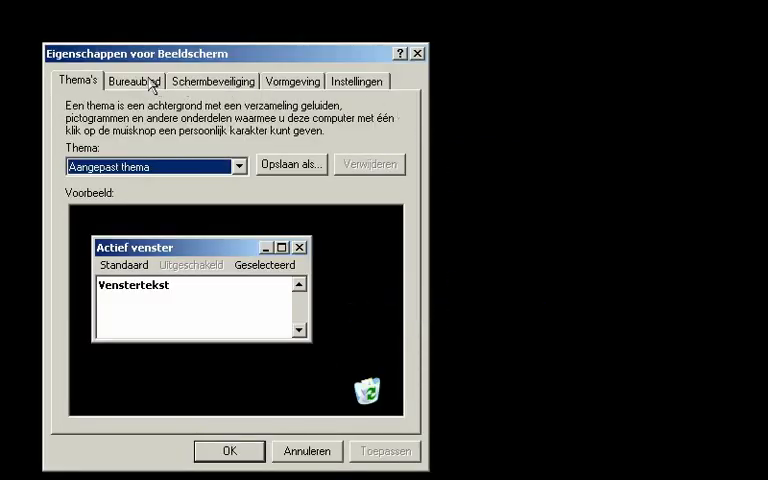
left_click(132, 83)
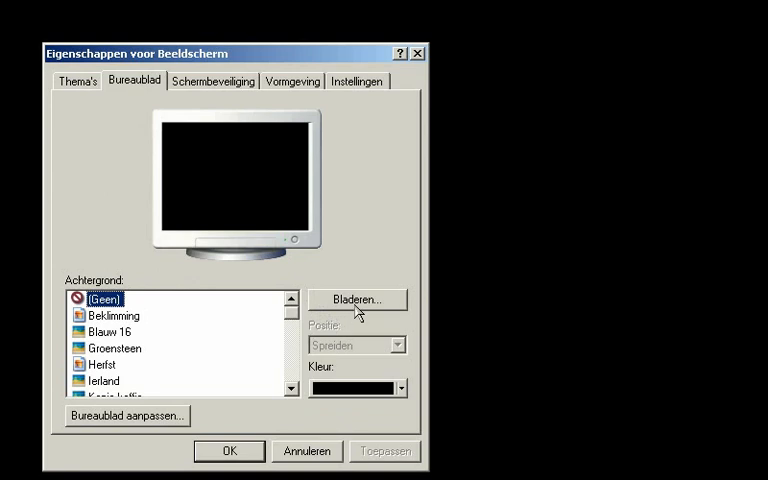
Step: Browse to C:\temp and load Barcelona Musee d'Art.jpg into the background list
left_click(356, 300)
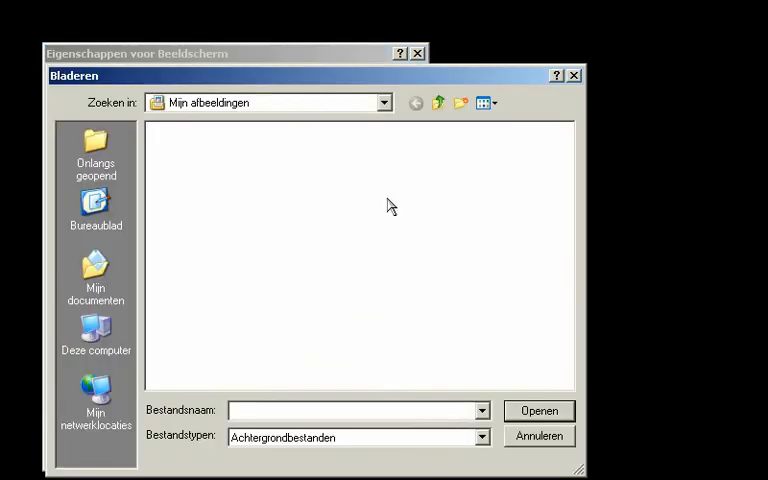
left_click(381, 102)
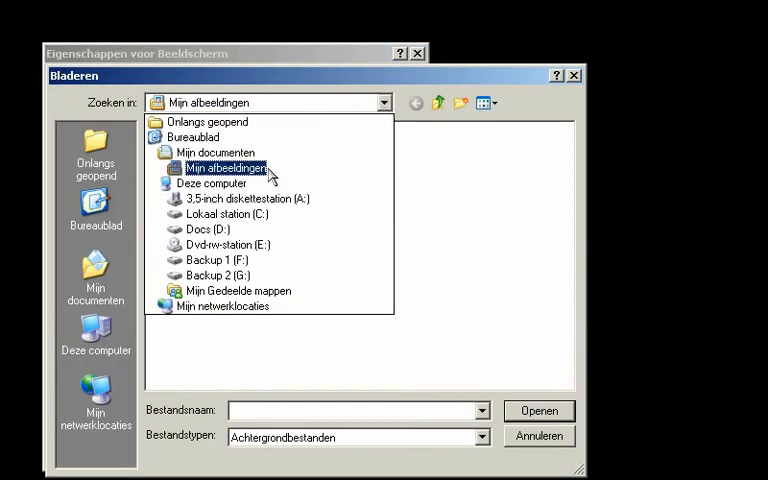
left_click(214, 214)
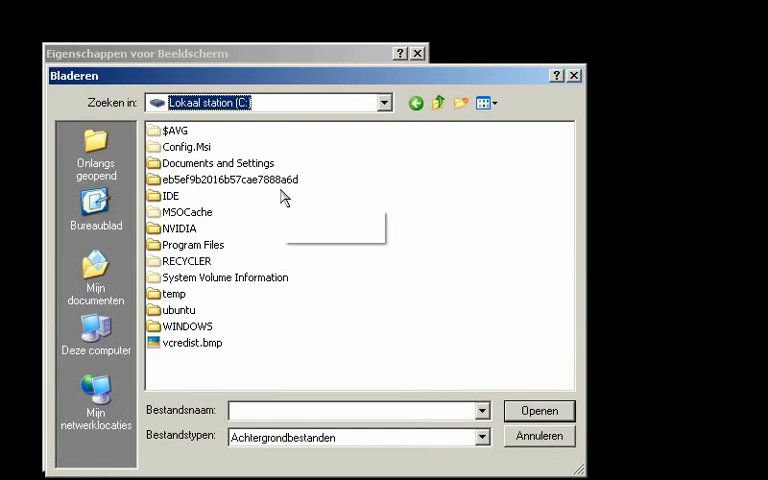
double_click(176, 294)
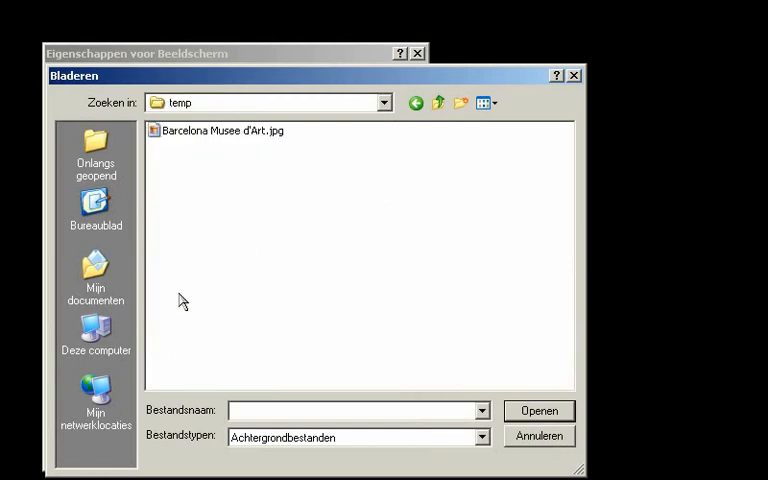
mouse_move(228, 139)
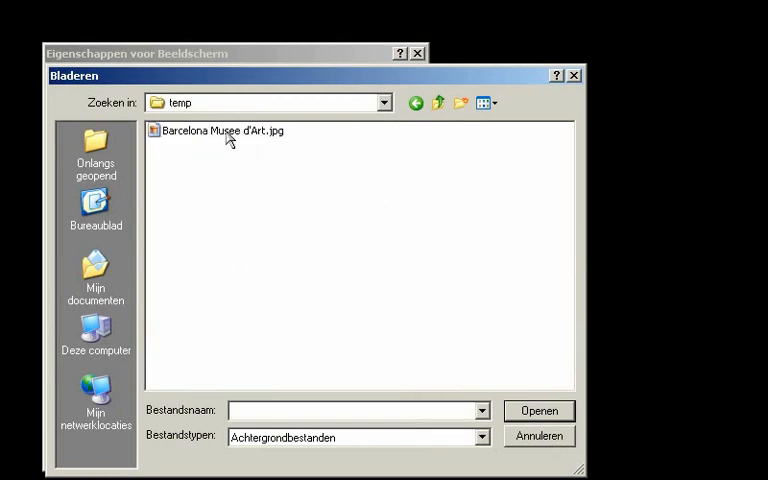
left_click(221, 131)
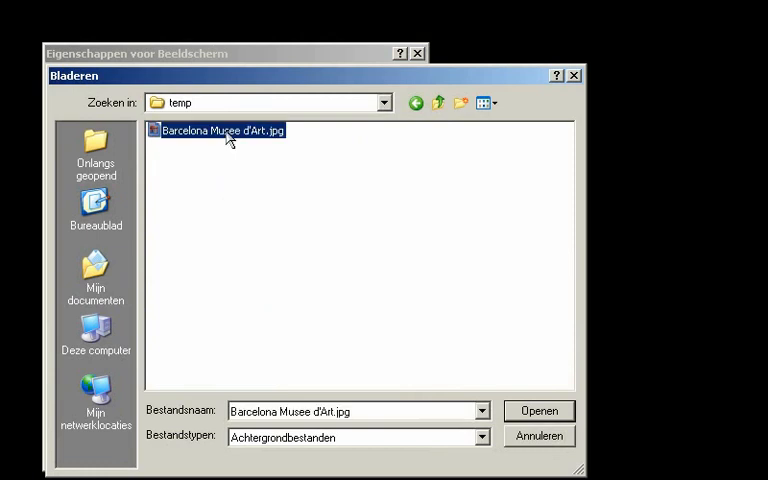
left_click(552, 410)
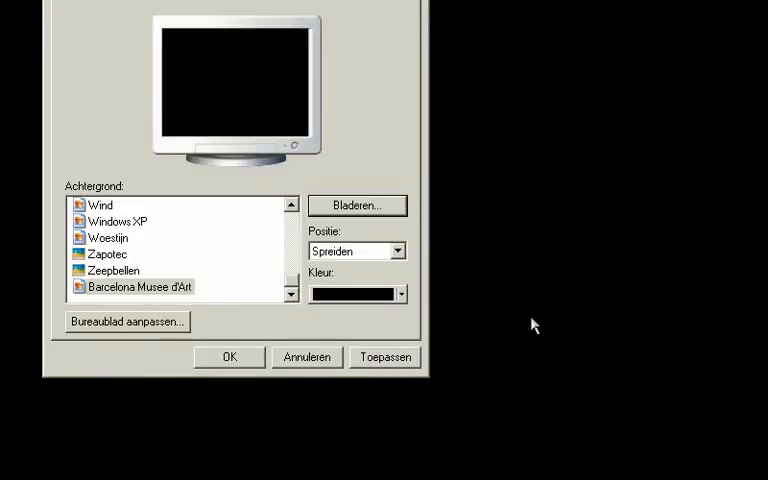
Step: Select Barcelona Musee d'Art as background, apply it, and close Display Properties with OK
left_click(140, 287)
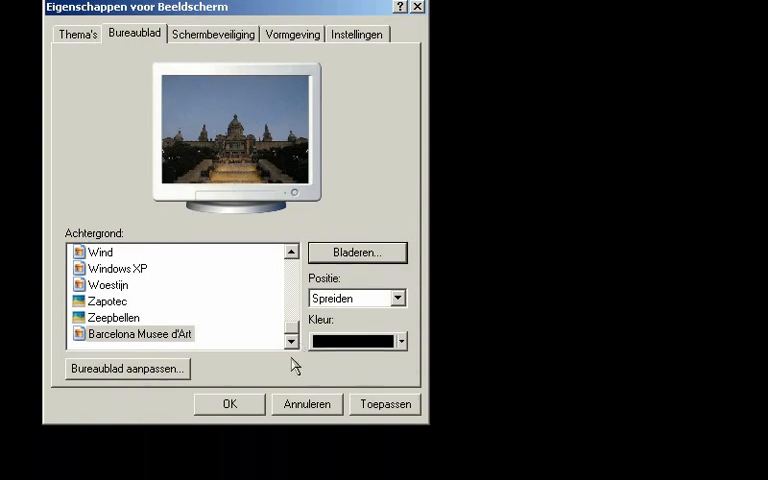
left_click(385, 404)
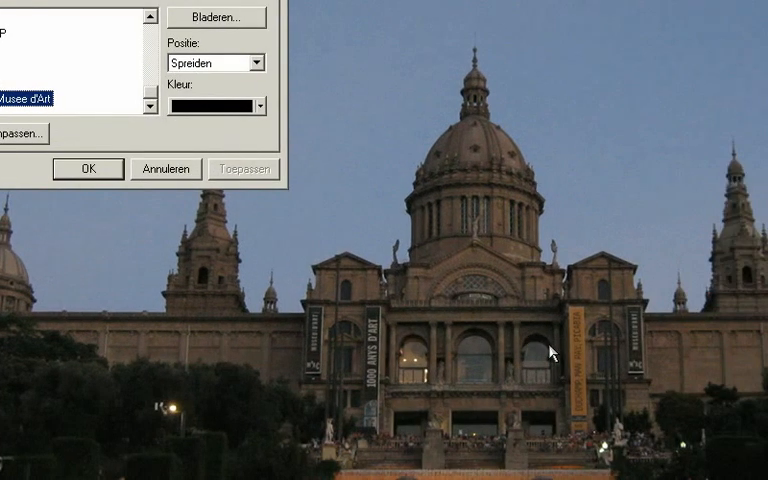
mouse_move(546, 339)
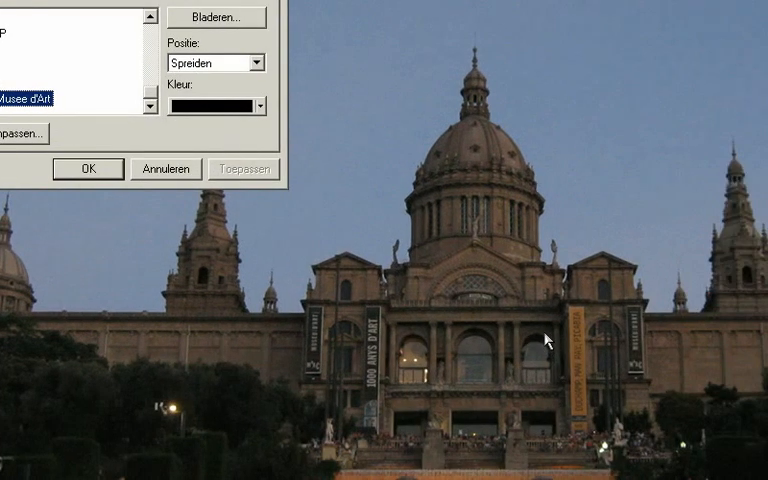
mouse_move(341, 155)
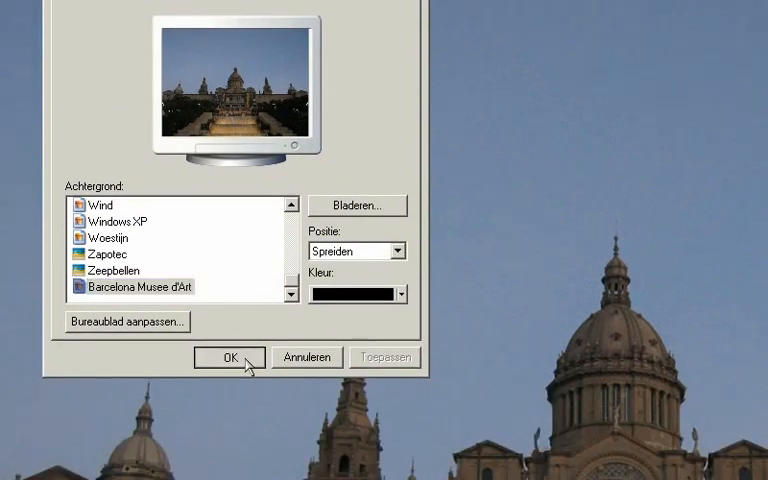
left_click(229, 357)
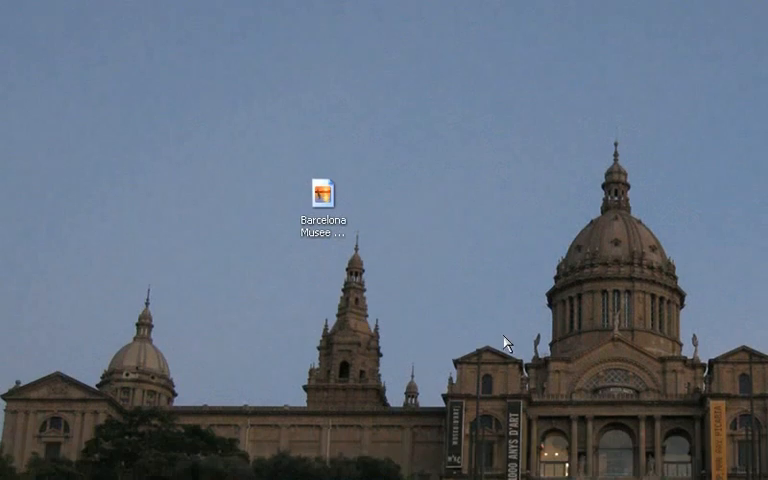